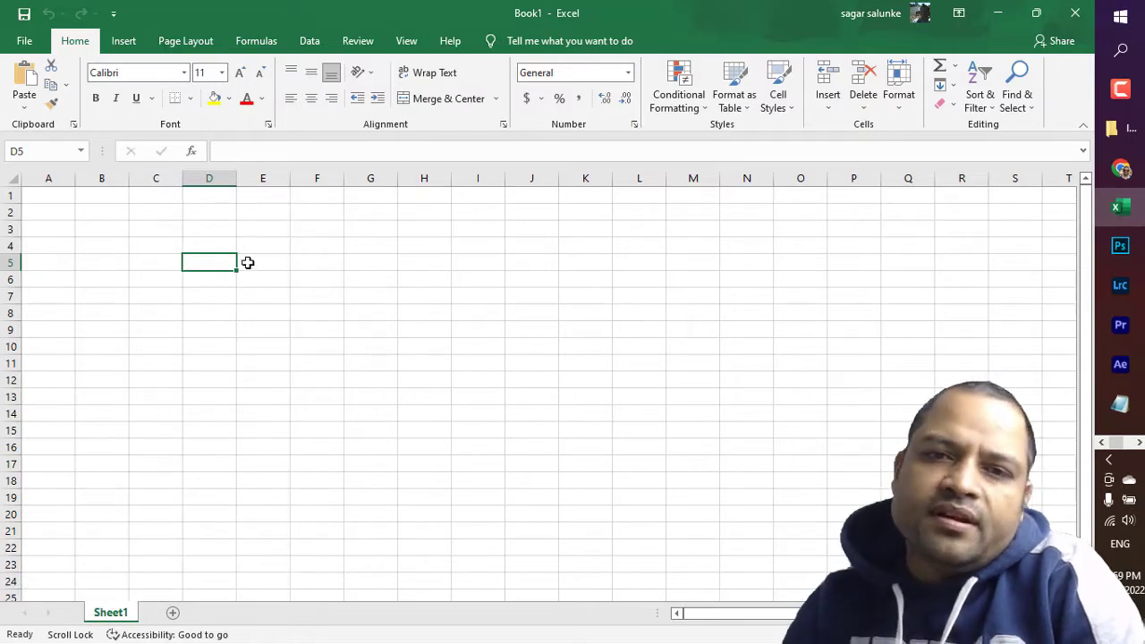
Step: Select a cell in the sheet to test whether arrow keys move the selection
{"action": "left_click", "coordinate": [262, 262]}
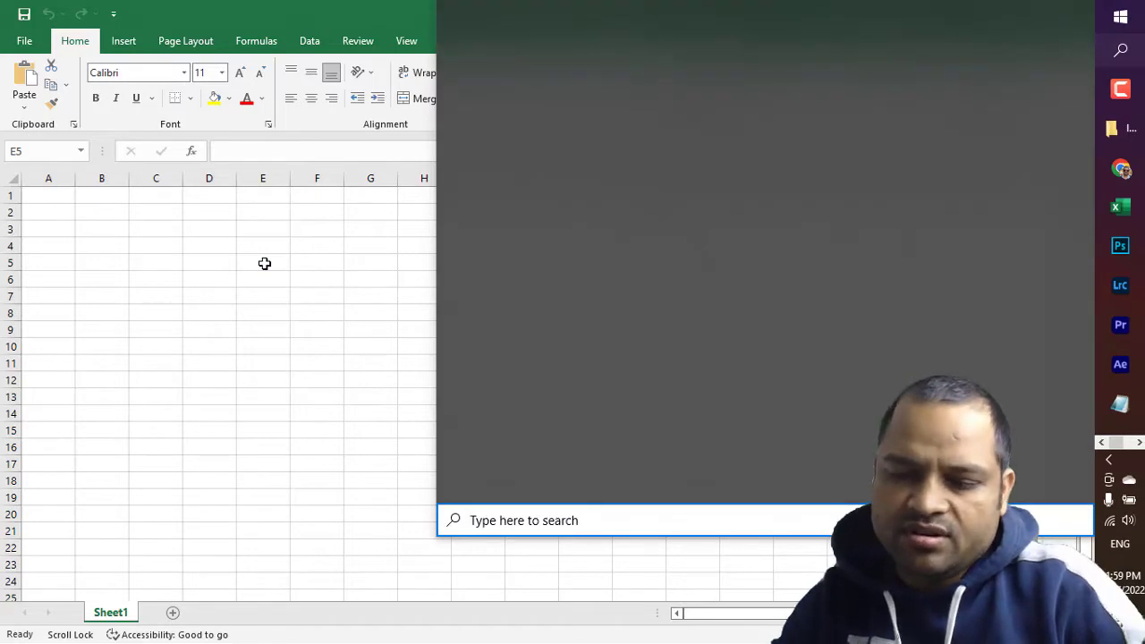
Step: Turn off ScrLk on the On-Screen Keyboard found by searching 'keyboard', close it, and select E4
{"action": "type", "text": "keyboar"}
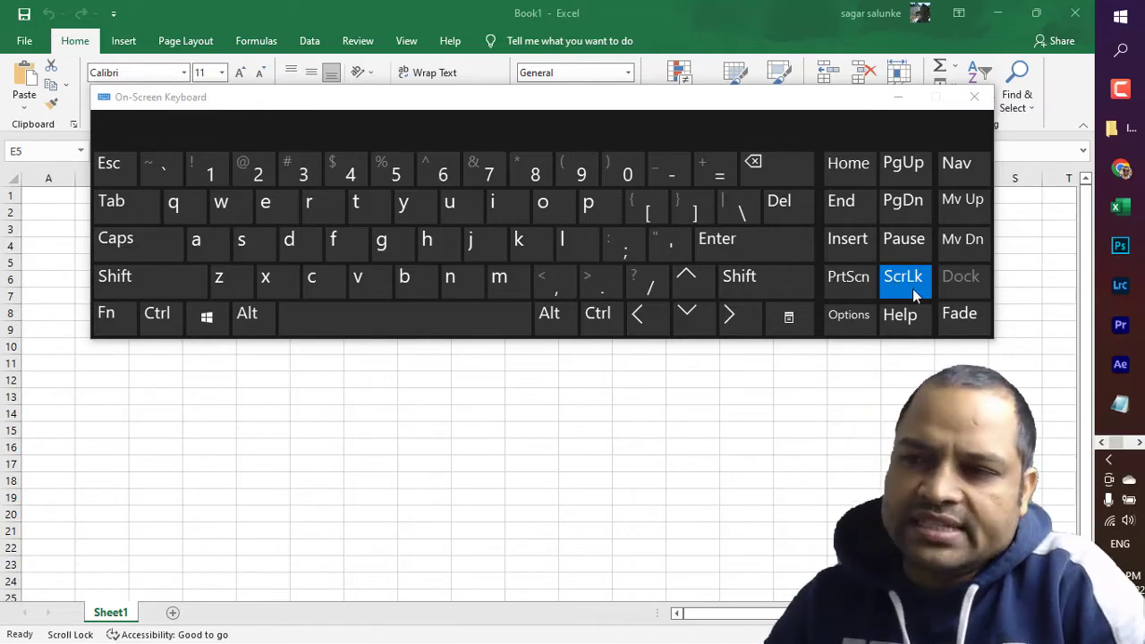
{"action": "left_click", "coordinate": [903, 276]}
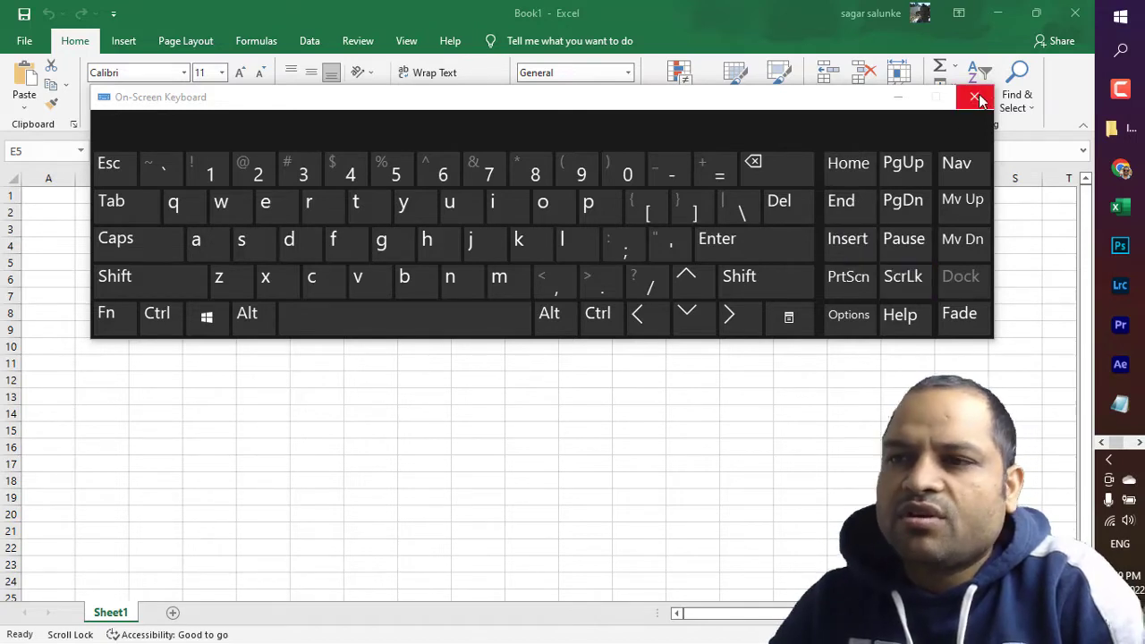
{"action": "left_click", "coordinate": [974, 96]}
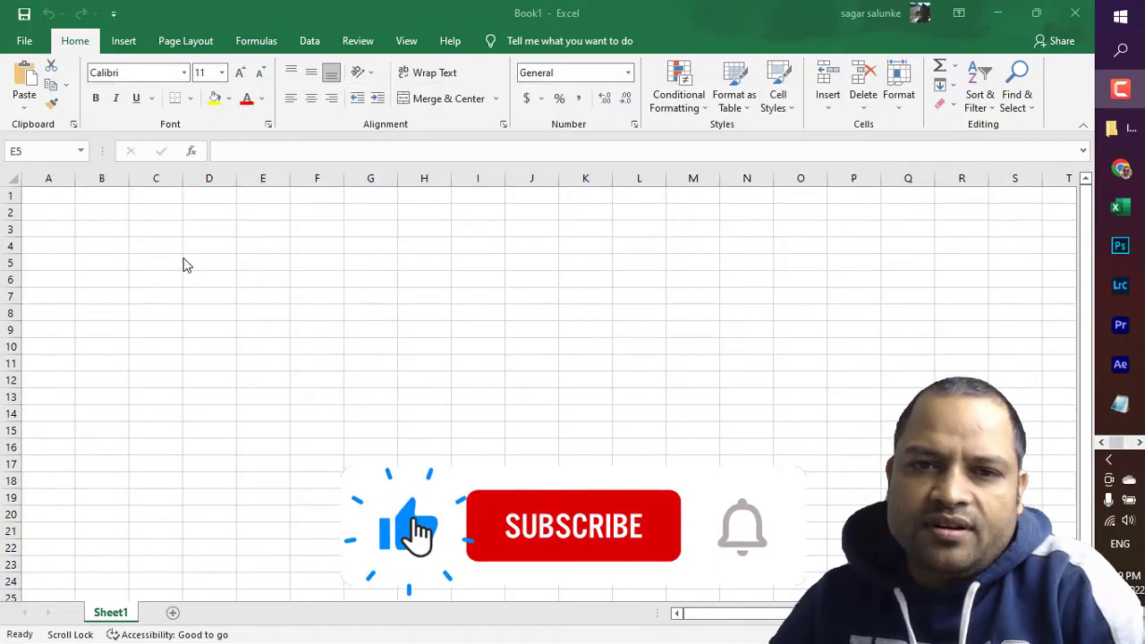
{"action": "left_click", "coordinate": [262, 252]}
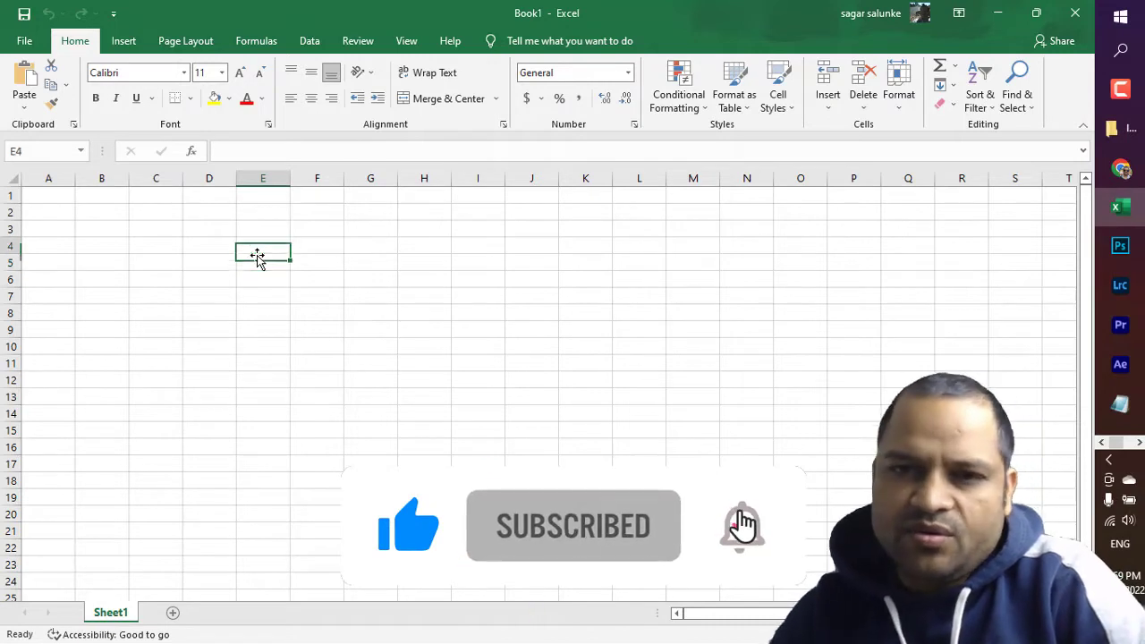